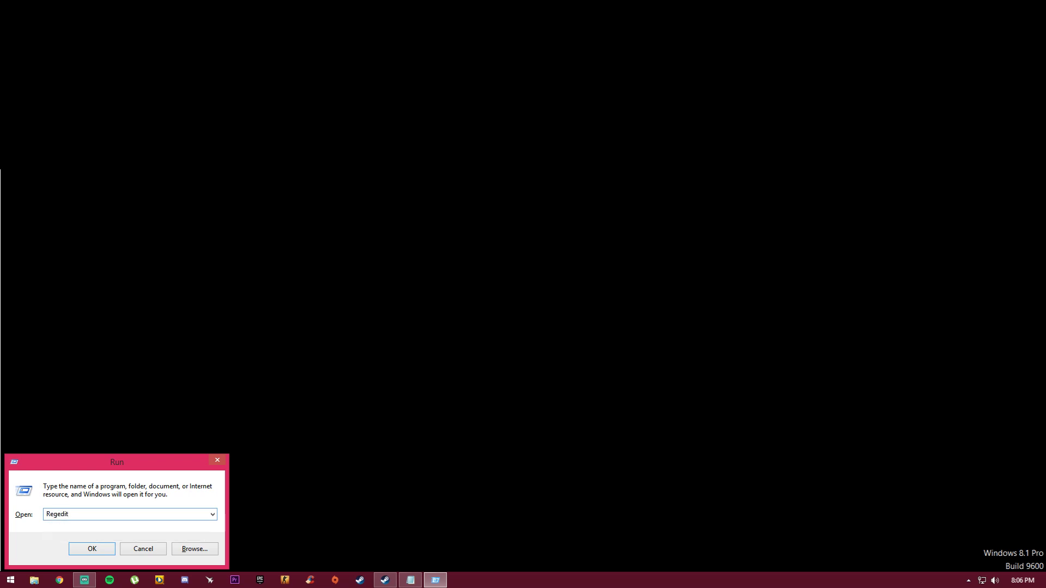
Step: Launch Regedit from the Run dialog and approve the UAC prompt
click(92, 549)
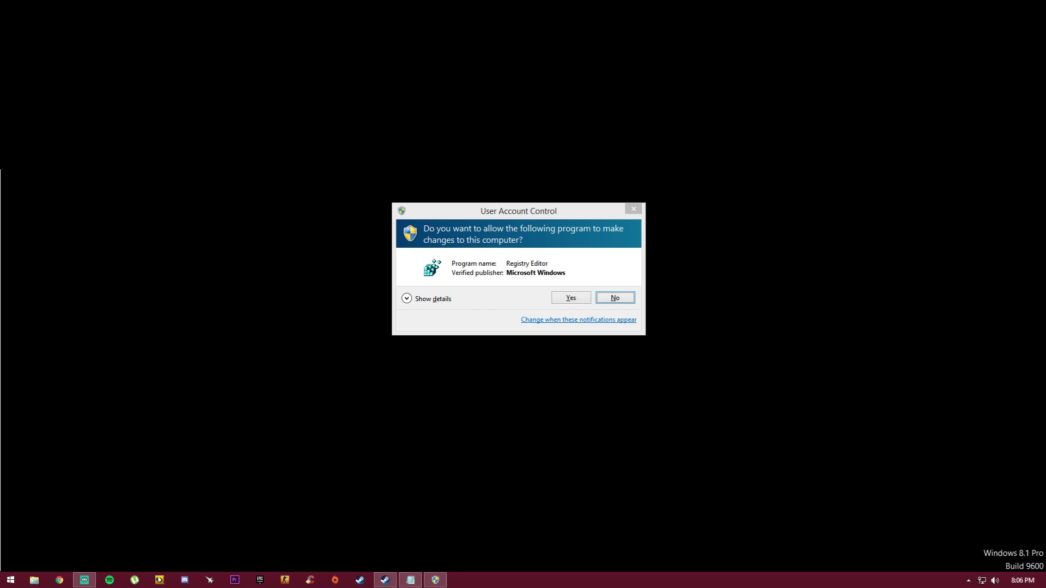
click(571, 297)
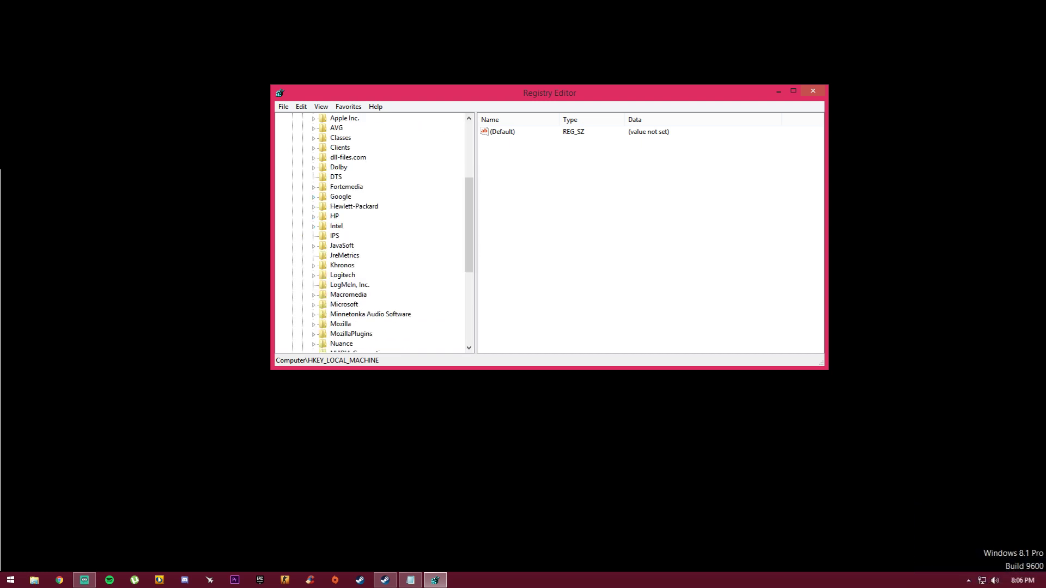
Step: Expand HKLM\SOFTWARE\Microsoft\Windows NT\CurrentVersion and select Image File Execution Options, maximised
scroll(down, 3)
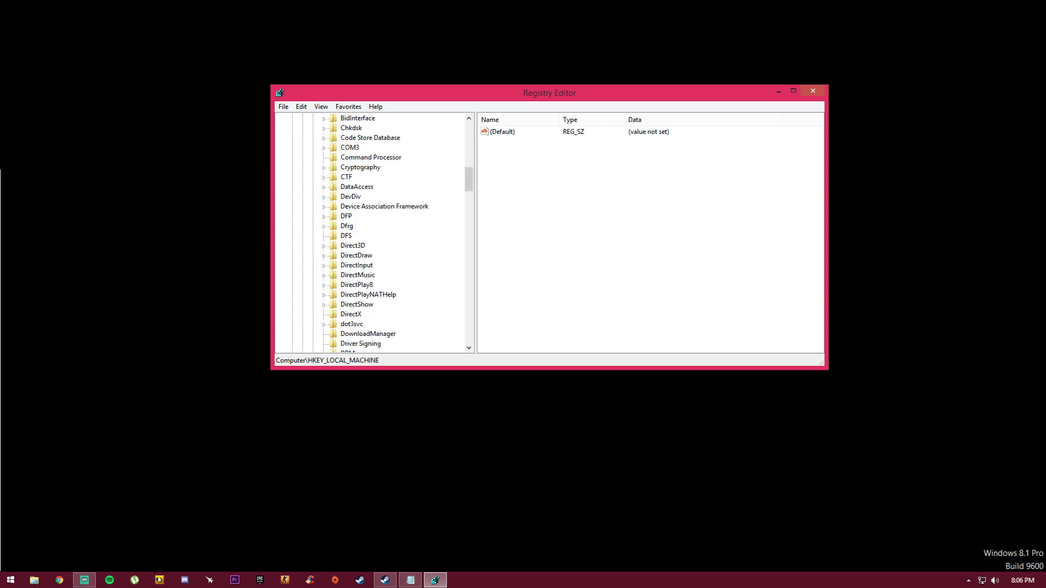
scroll(down, 3)
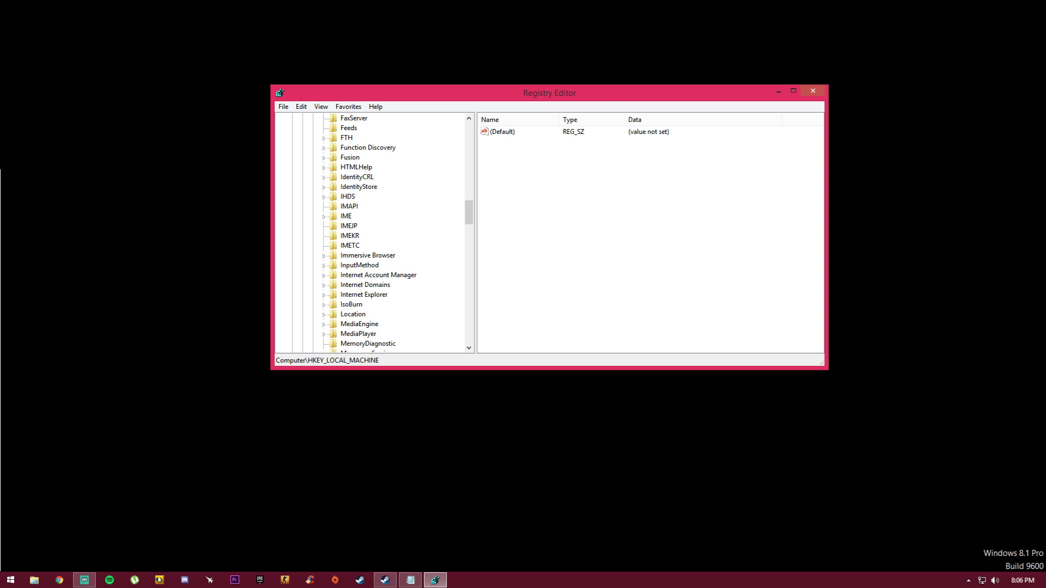
scroll(down, 3)
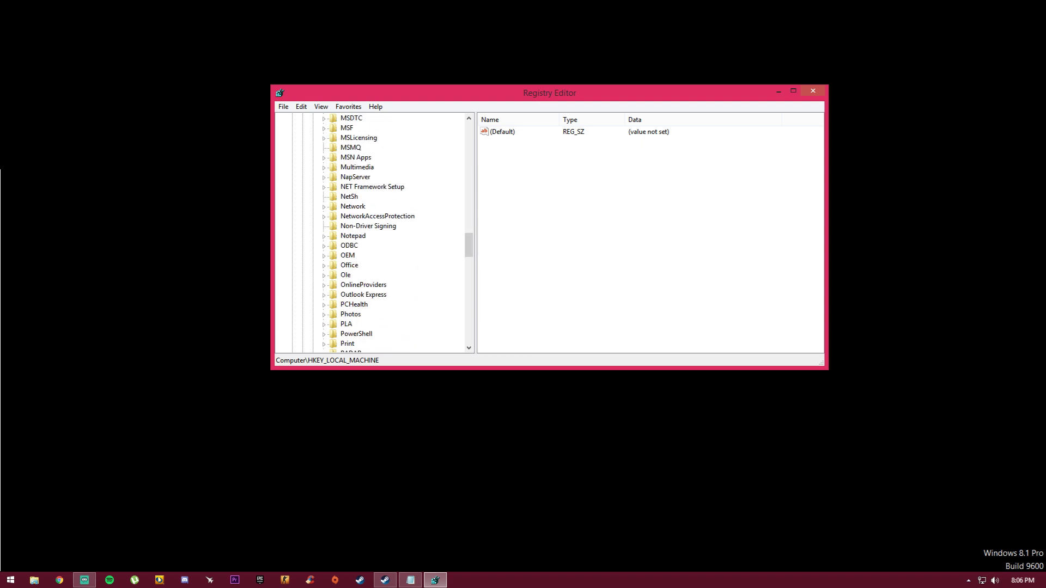
scroll(down, 3)
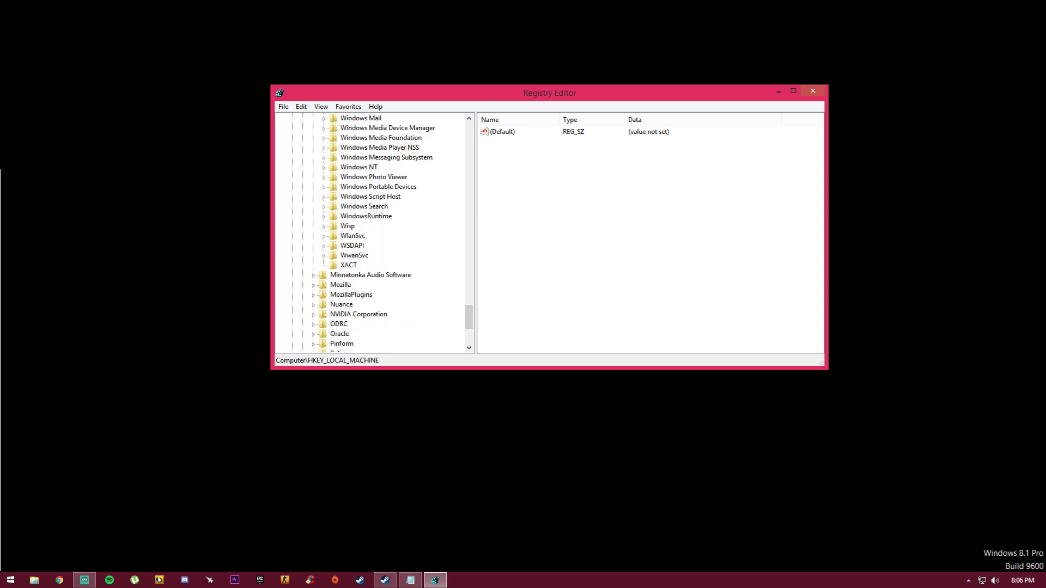
click(324, 167)
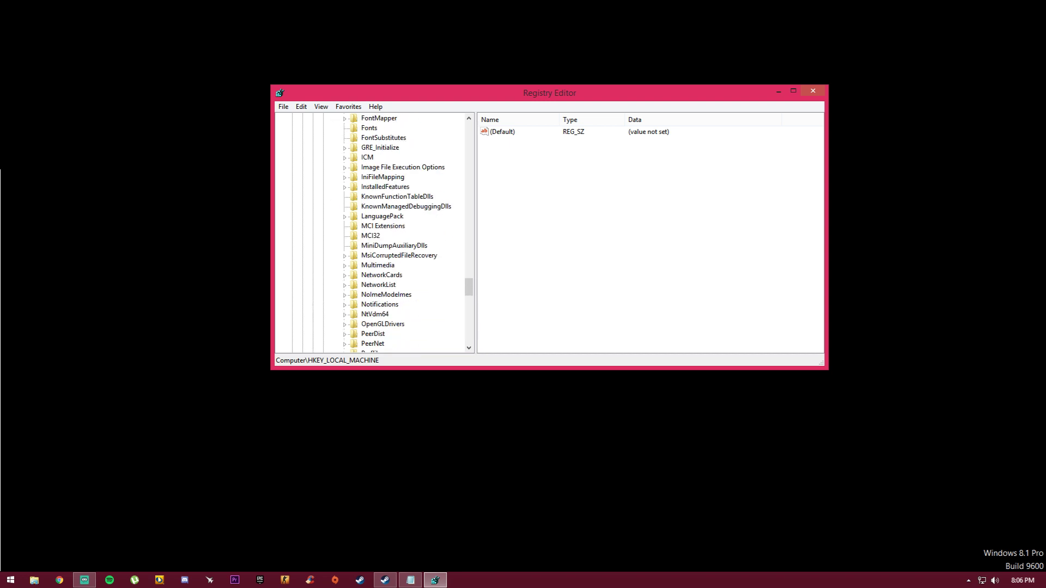
scroll(down, 3)
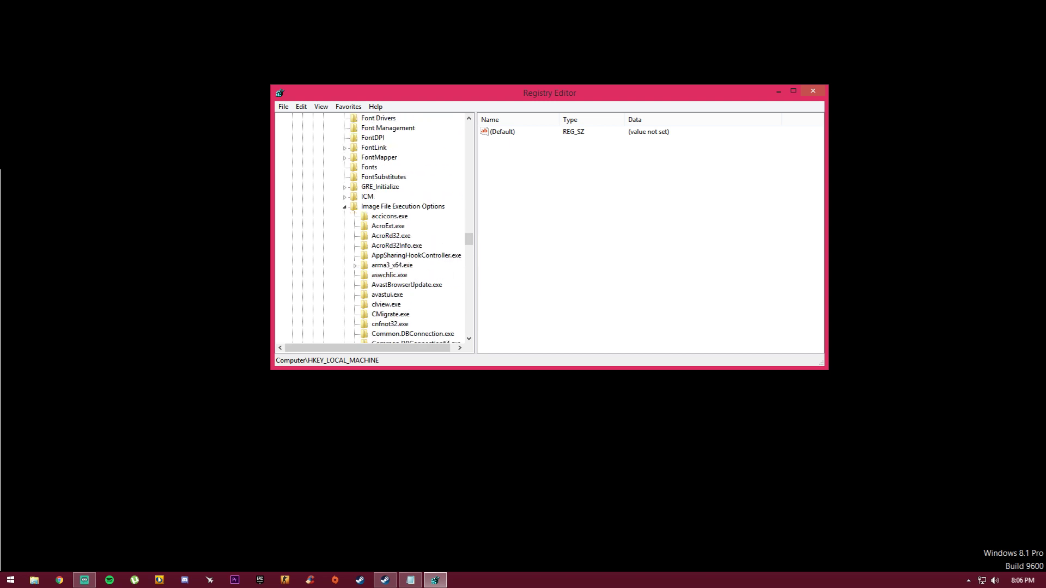
click(793, 91)
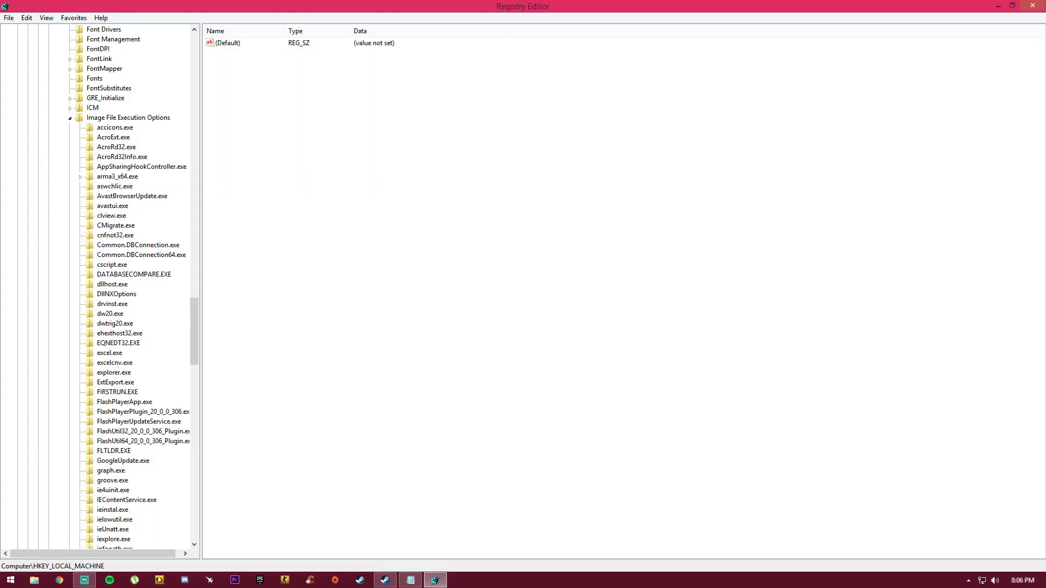
click(125, 118)
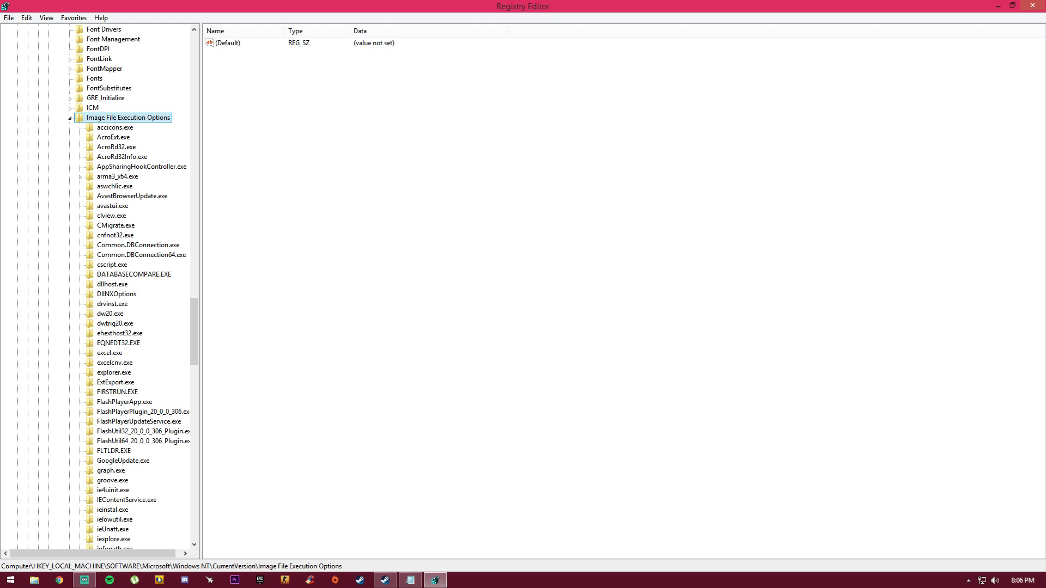
Step: Open Task Manager from the taskbar and jump to csgo.exe in the Details list
right_click(124, 117)
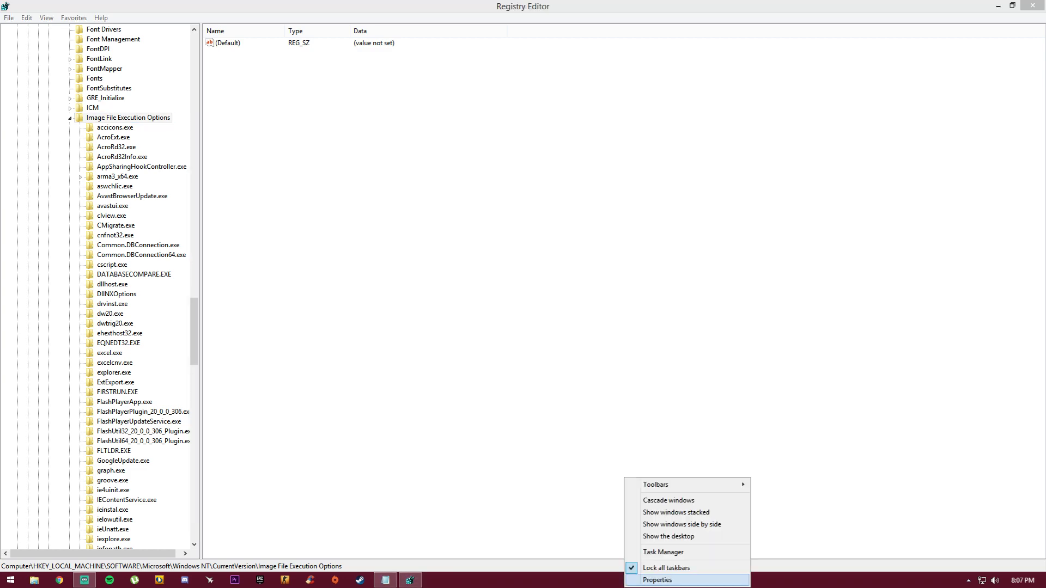
click(664, 551)
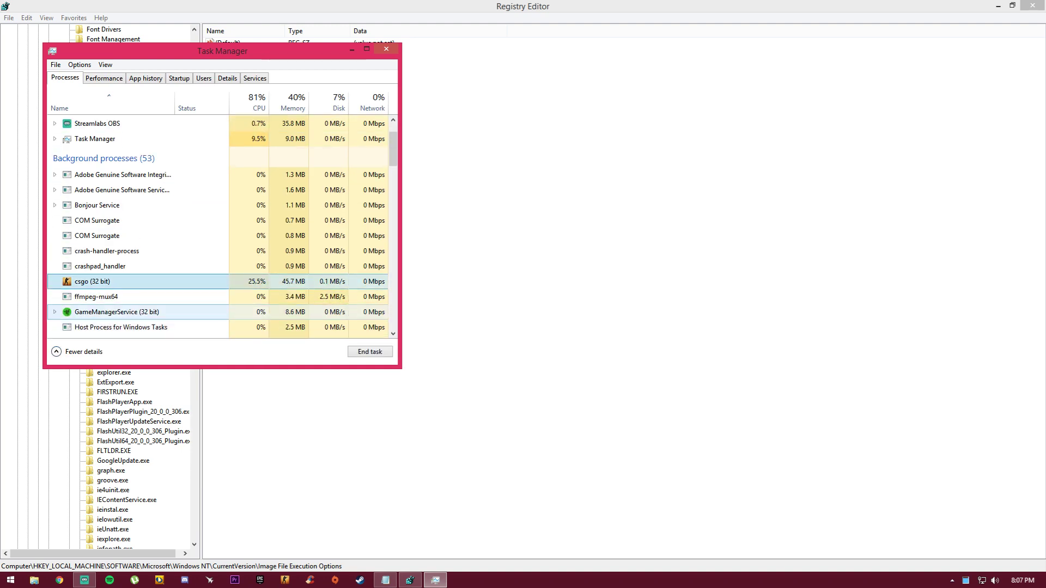
right_click(84, 281)
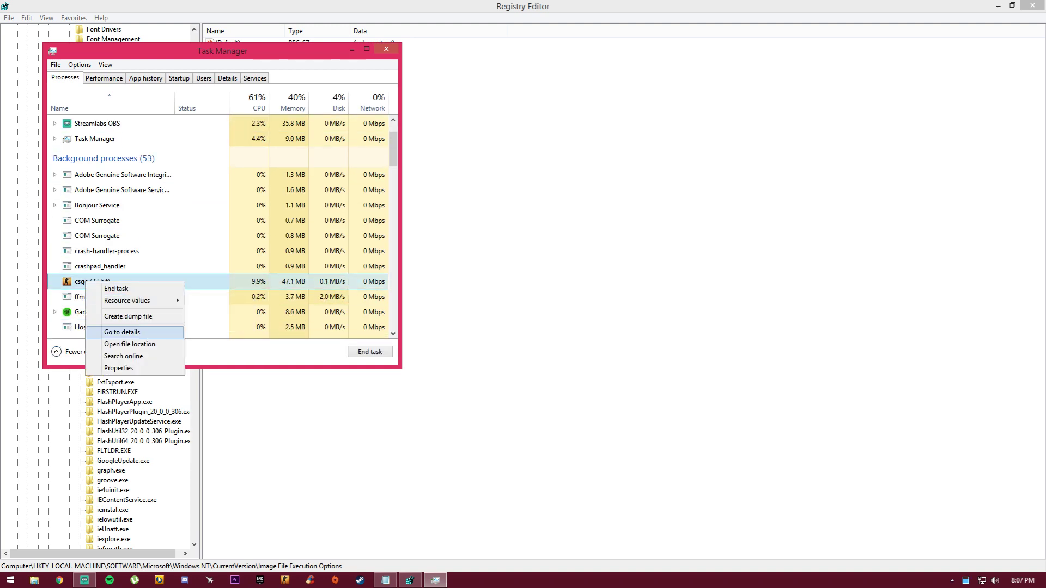
click(122, 331)
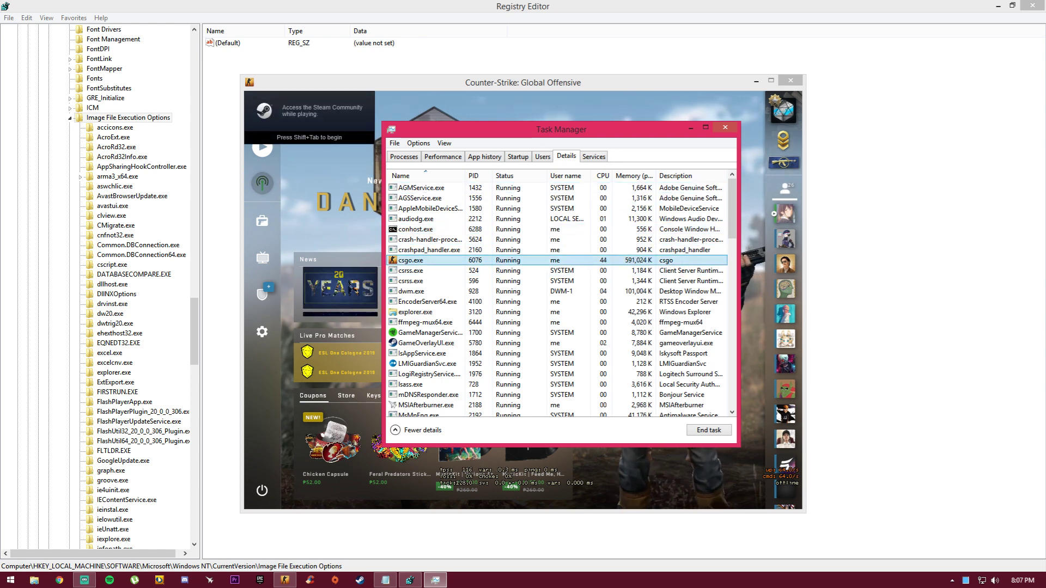
click(726, 127)
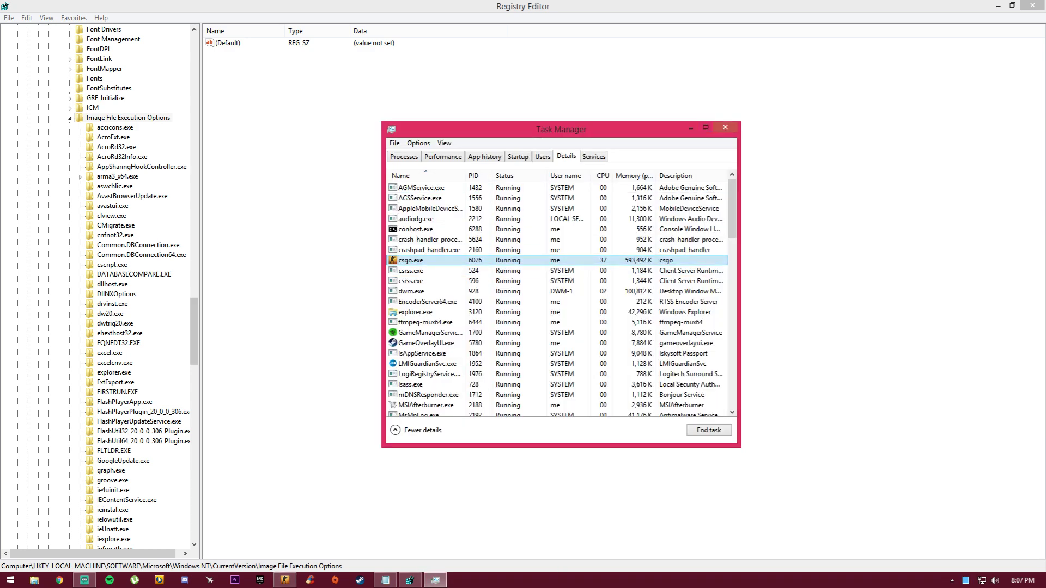
Step: Create a new key under Image File Execution Options named csgo.exe
right_click(124, 117)
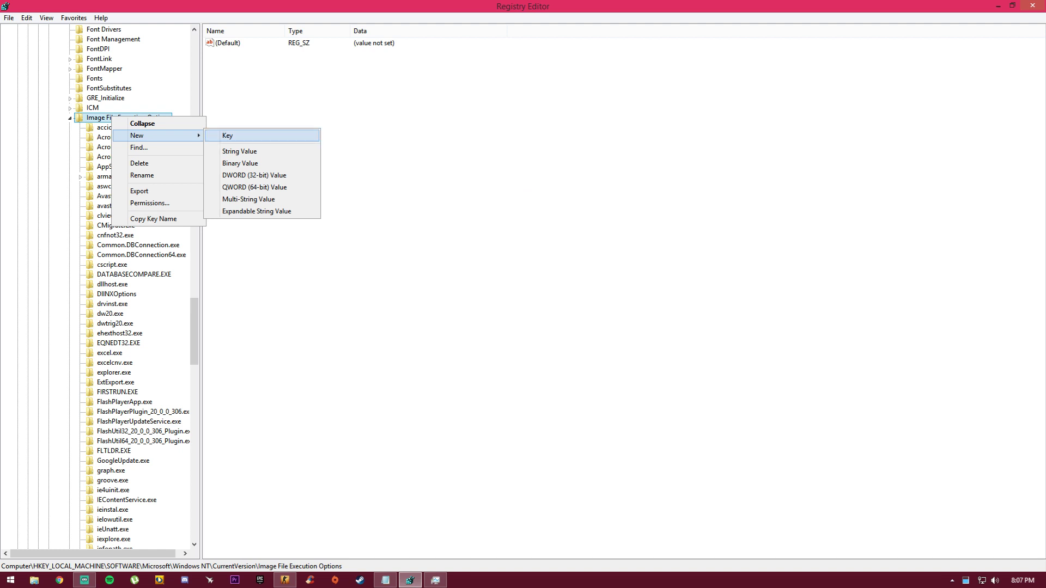
click(233, 135)
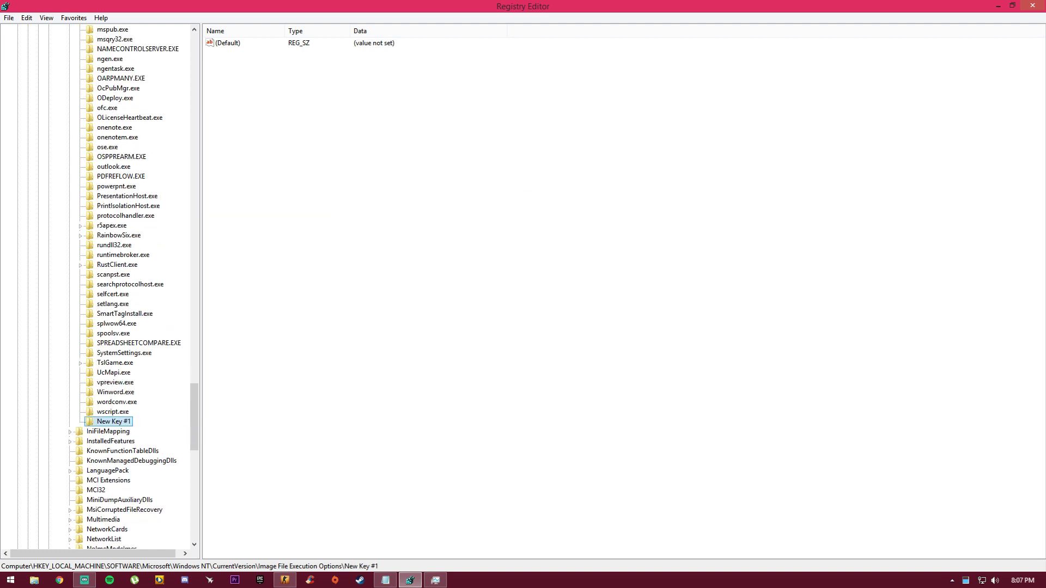
right_click(109, 420)
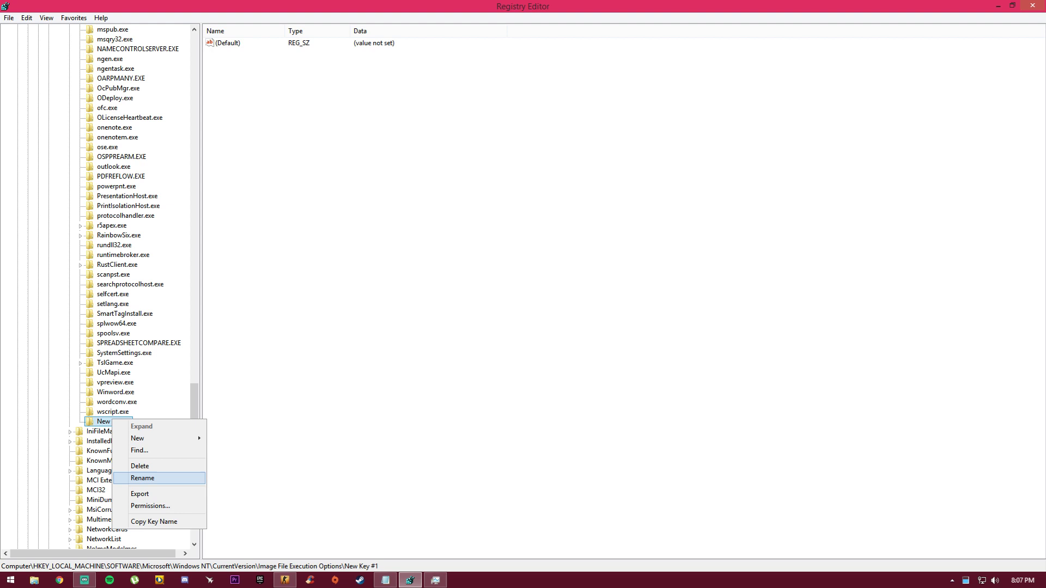
click(142, 478)
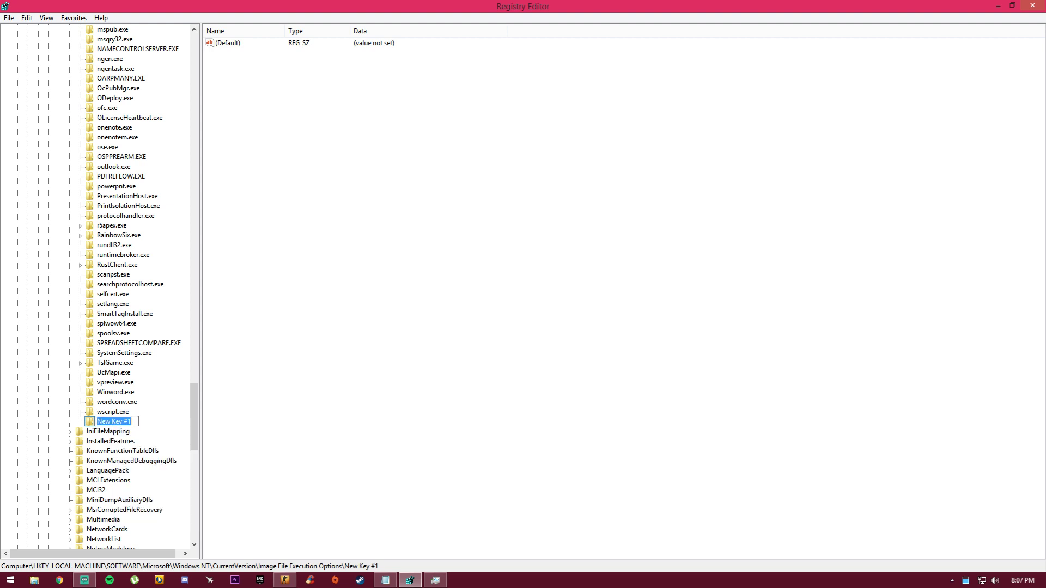
text(csgo.exe)
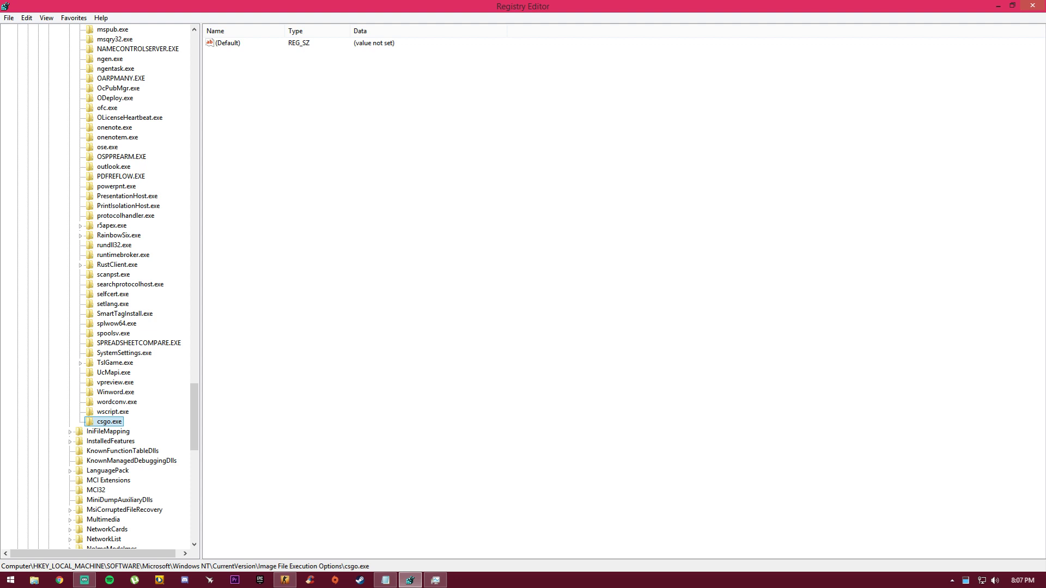
Step: Create a PerfOptions key inside csgo.exe
right_click(107, 421)
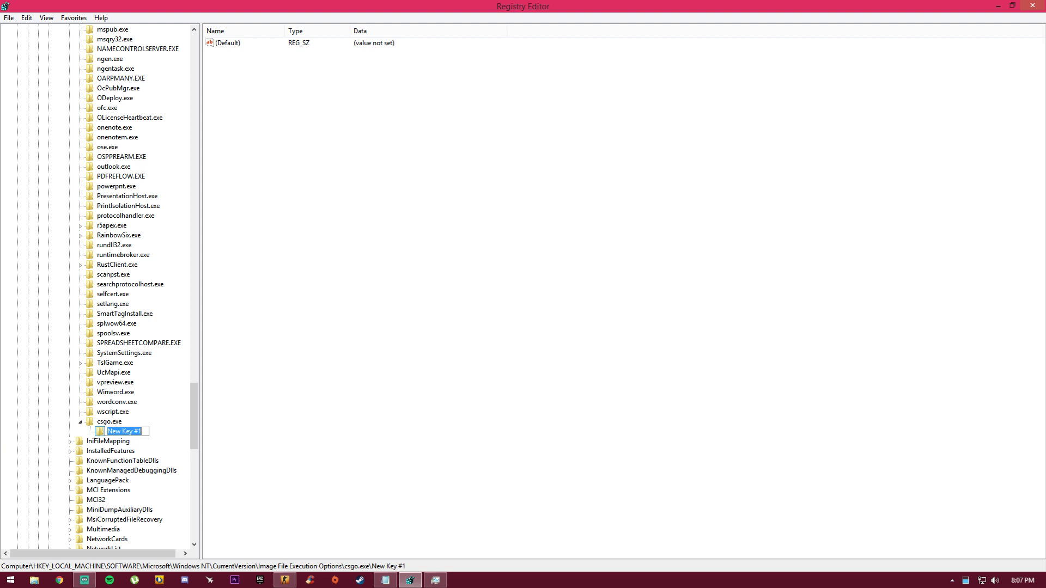
text(PerfOptions)
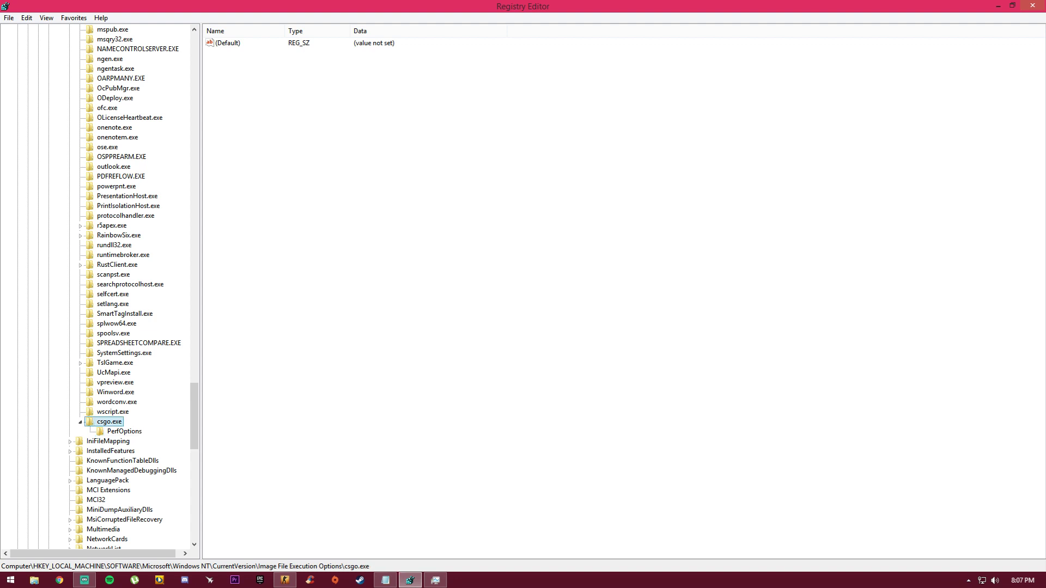
Step: Add a CpuPriorityClass DWORD set to 3 under PerfOptions, then return to Task Manager
right_click(125, 432)
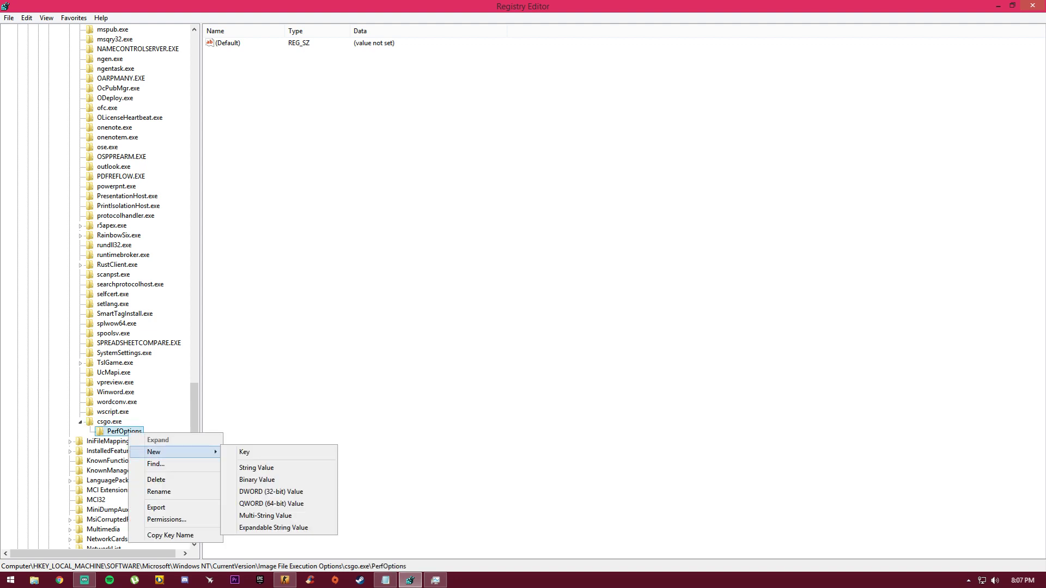
mouse_move(270, 491)
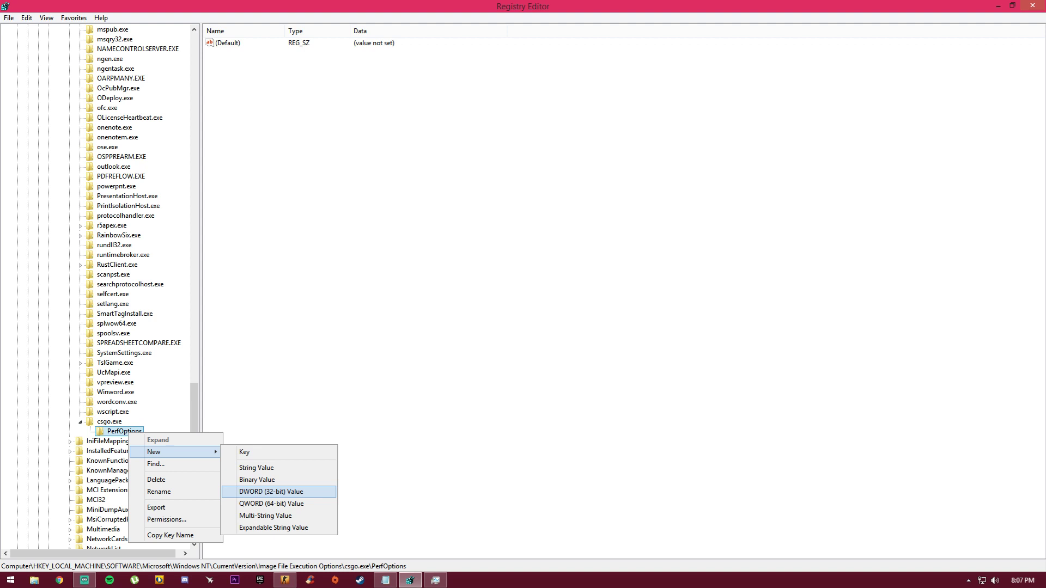
click(271, 491)
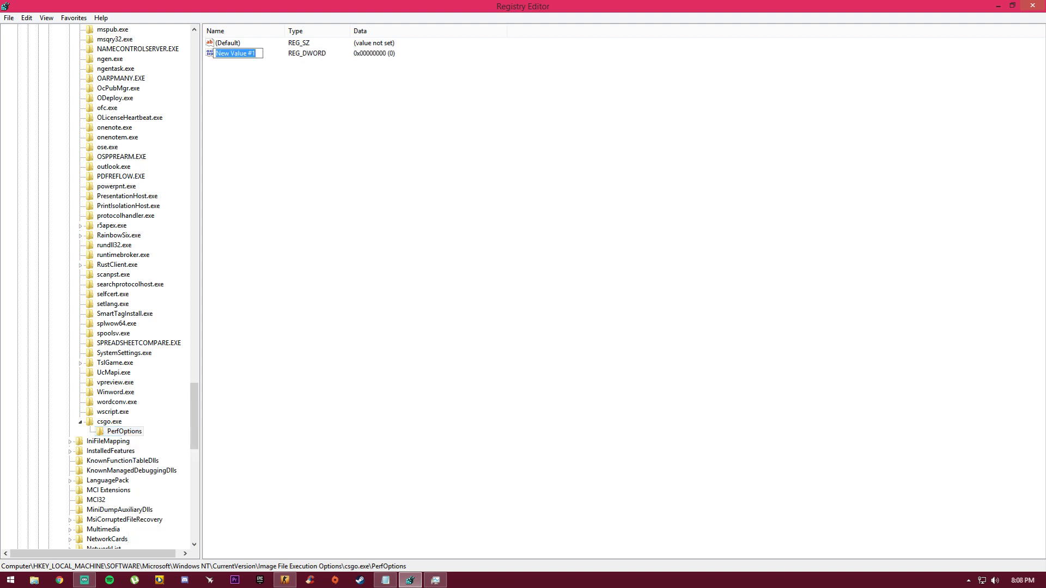
text(CpuPriorityClass)
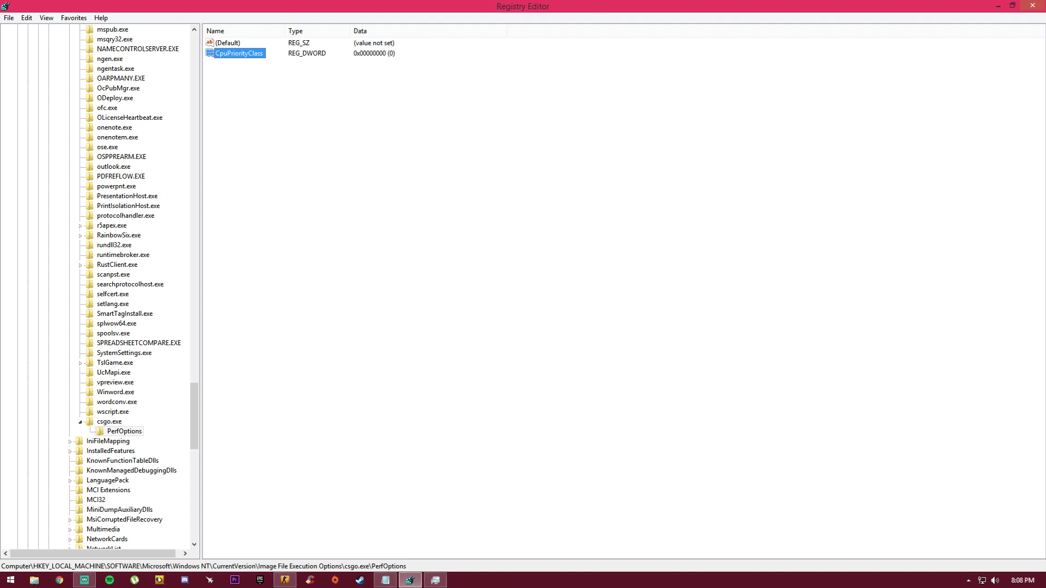
double_click(241, 52)
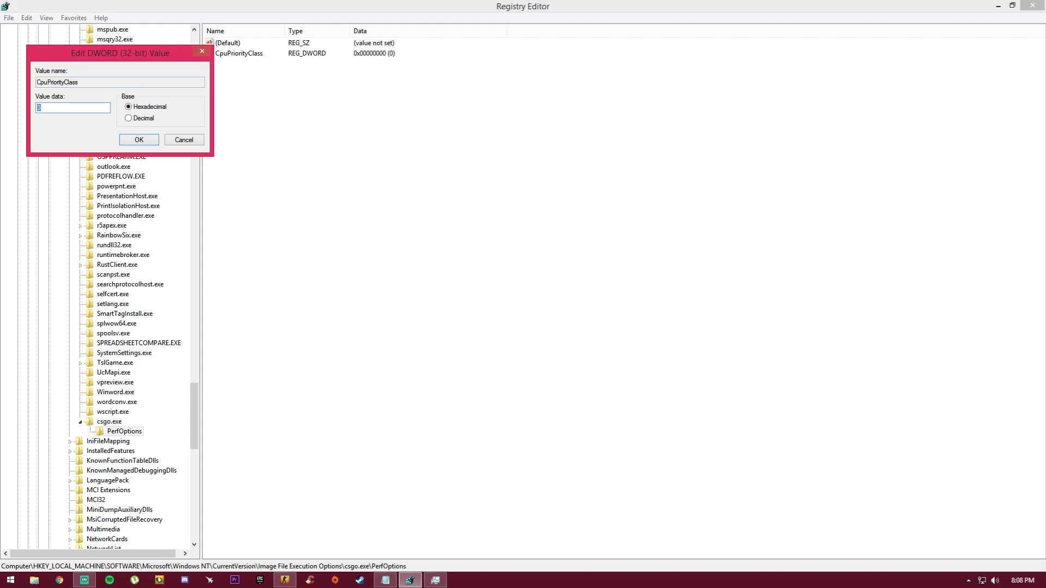
text(3)
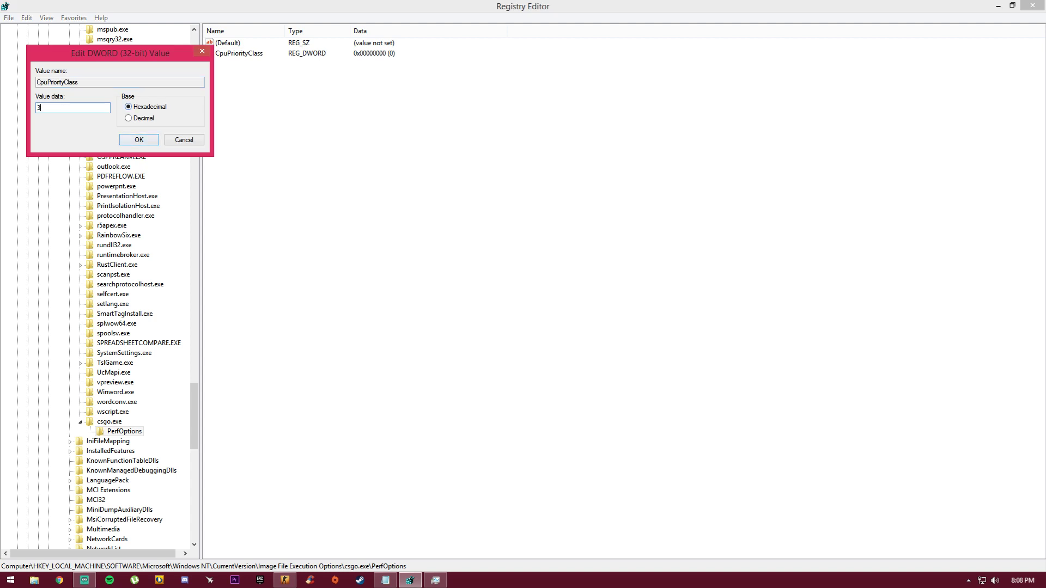
click(139, 139)
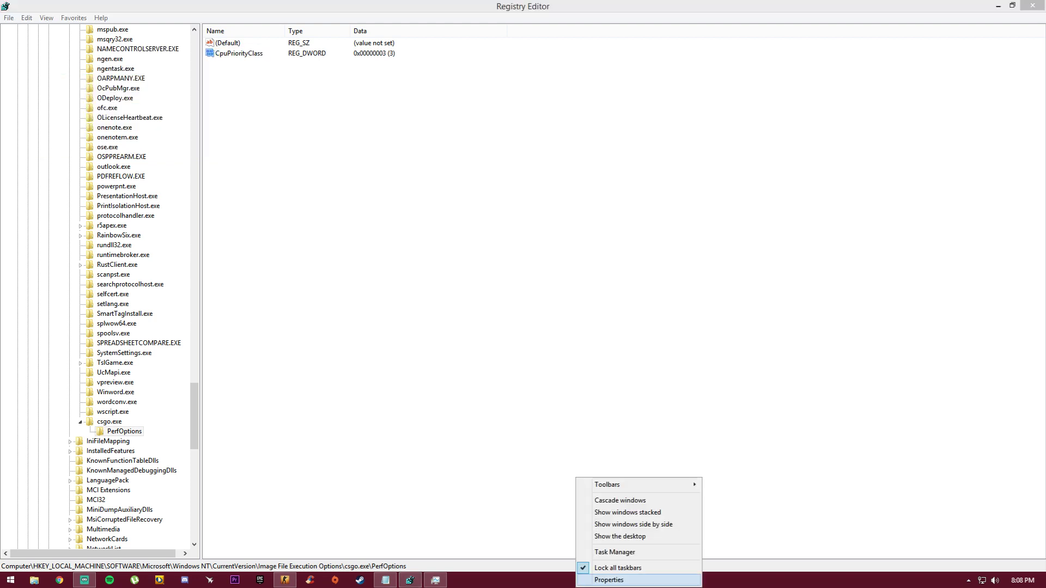
click(618, 553)
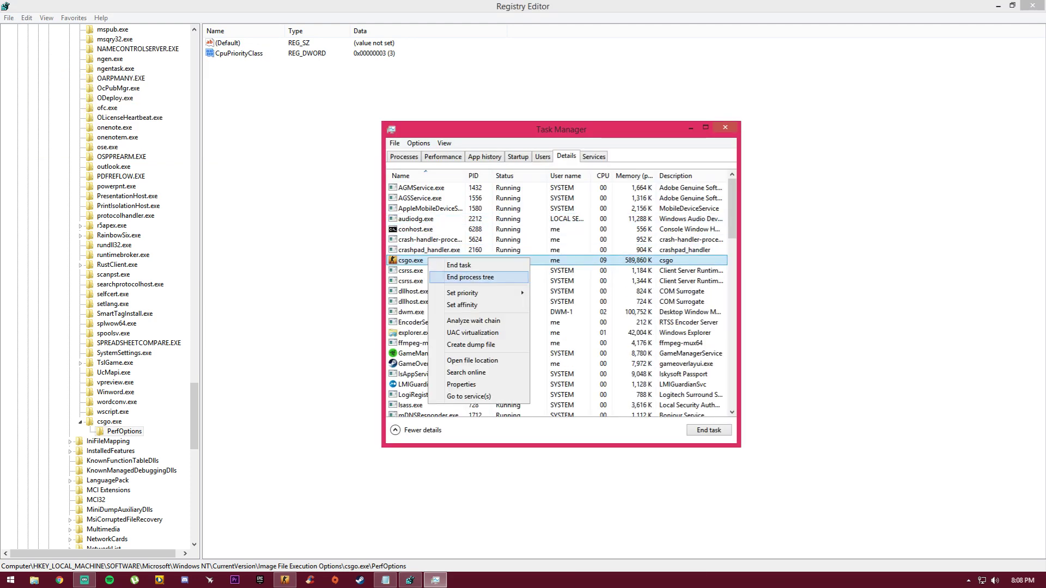